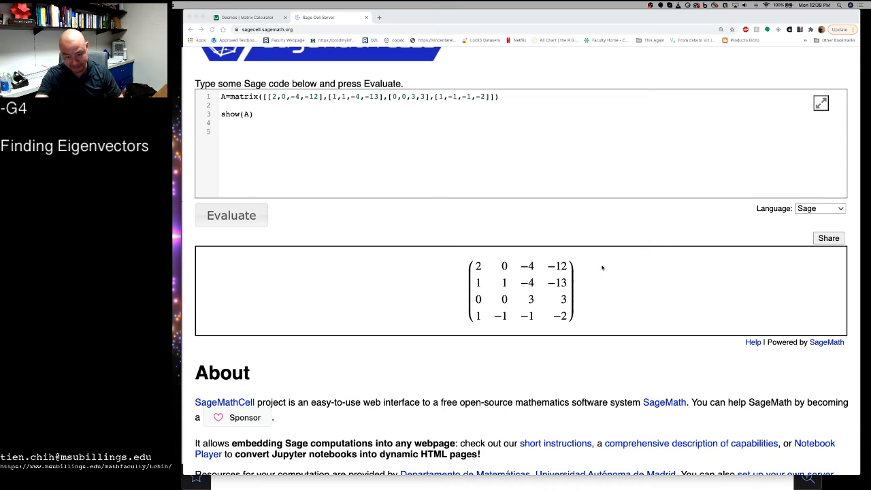
mouse_move(507, 284)
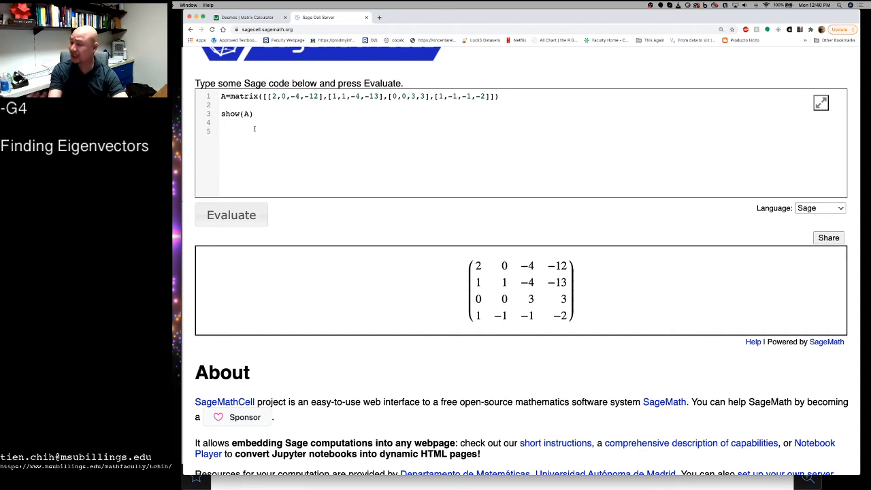
Type A.eigenvectors_right() on line 5 of the code, below show(A)
text(A.eigenvectors_right())
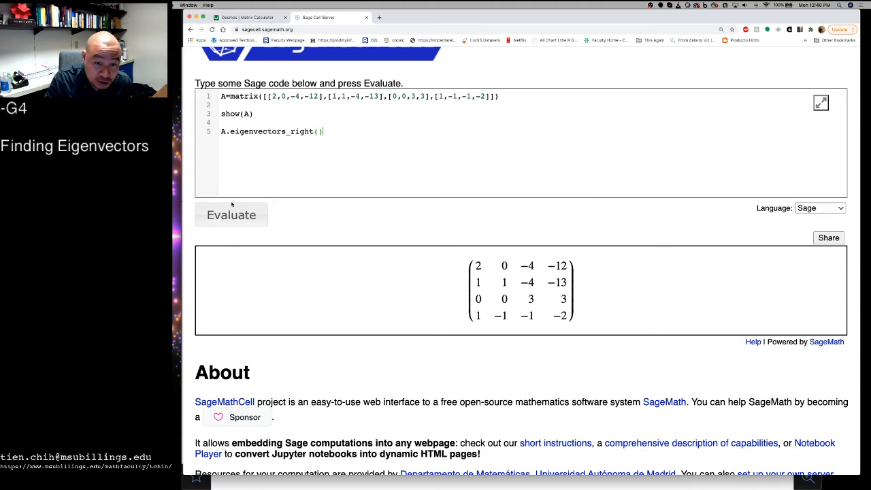
Evaluate the cell and scroll to the eigenvalue 2 and ±1.732 eigenvector output
click(232, 214)
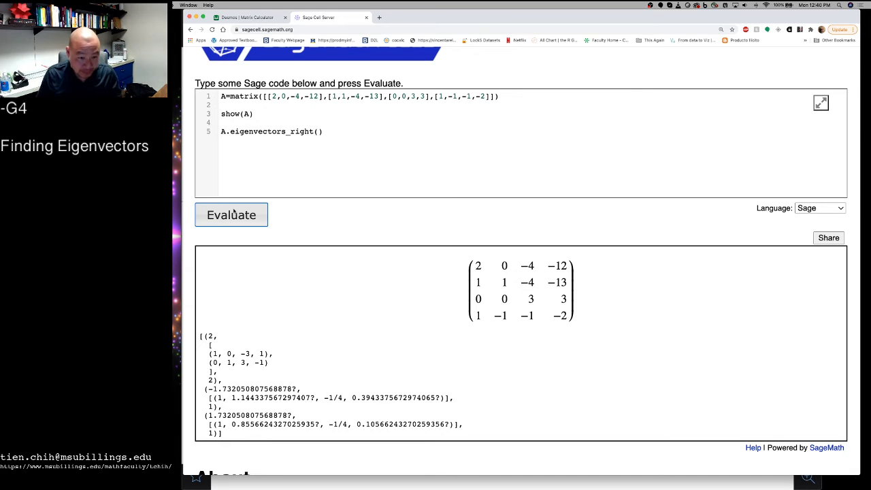
scroll(down, 3)
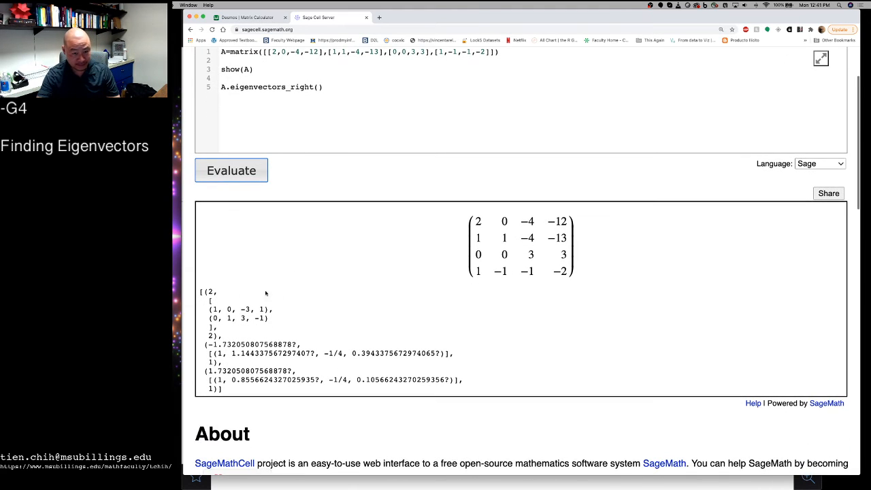
double_click(211, 291)
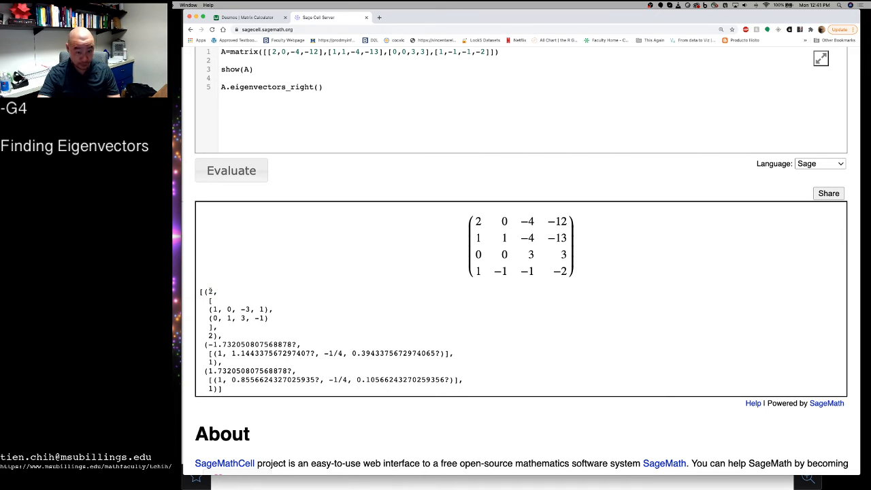
drag(208, 309, 277, 323)
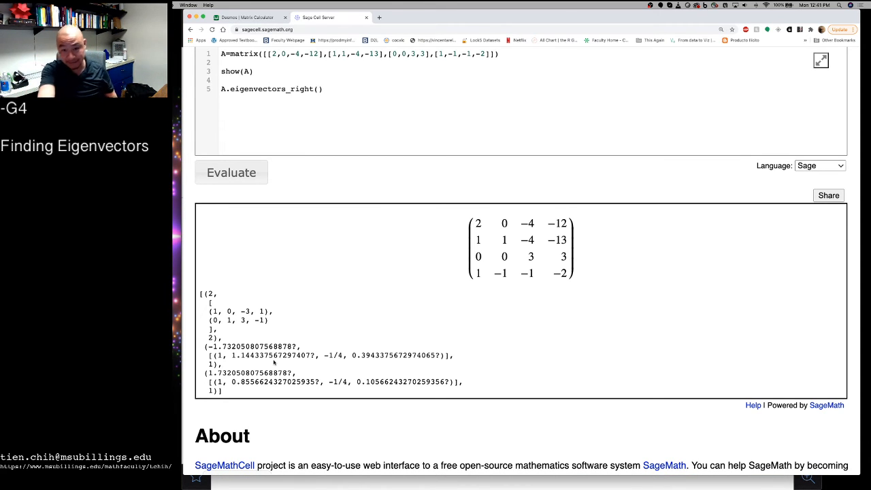
Highlight the eigenvalue-2 vectors (1,0,−3,1) and (0,1,3,−1) in the Sage output
drag(242, 311, 248, 321)
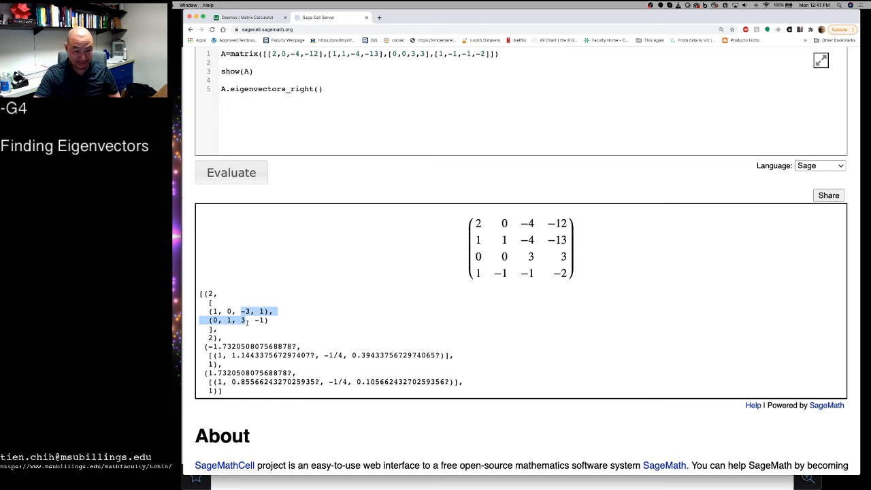
click(306, 318)
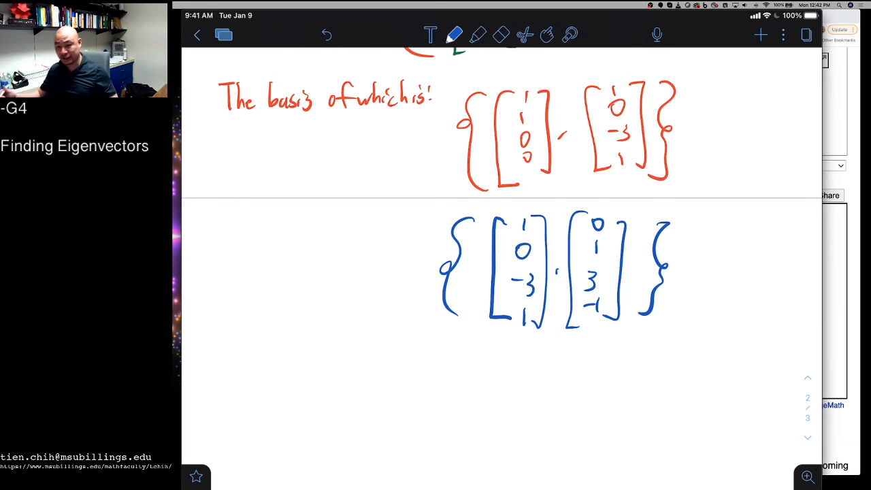
Draw a blue arrow from (1,0,−3,1) to the red basis vector (0,0,−3,1)
drag(545, 222, 589, 175)
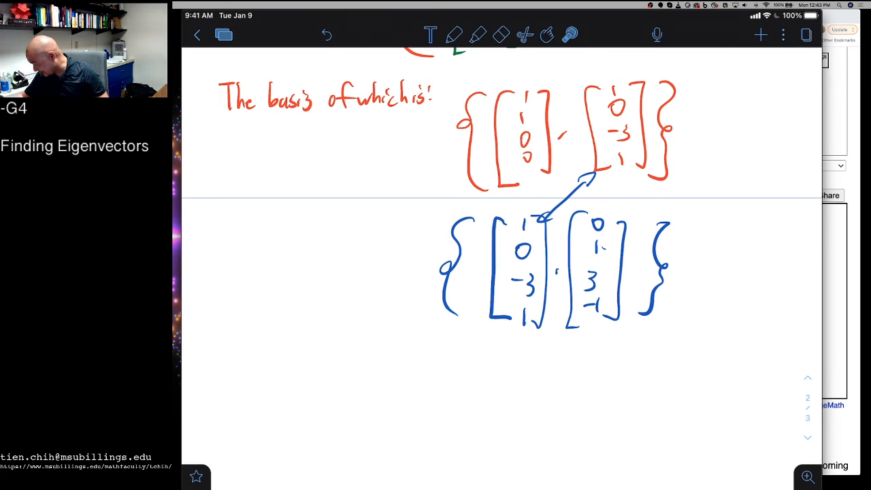
In red ink, brace both blue vectors, write their sum (1,1,0,0), and add match marks
click(454, 34)
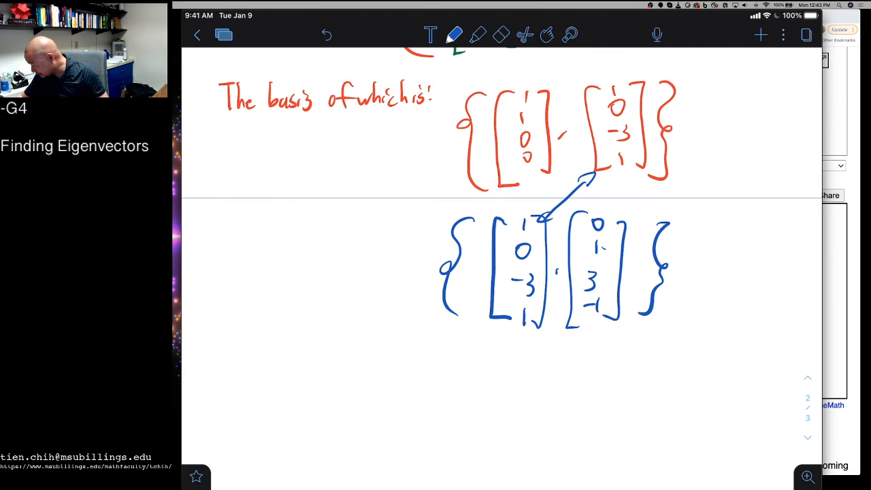
click(455, 35)
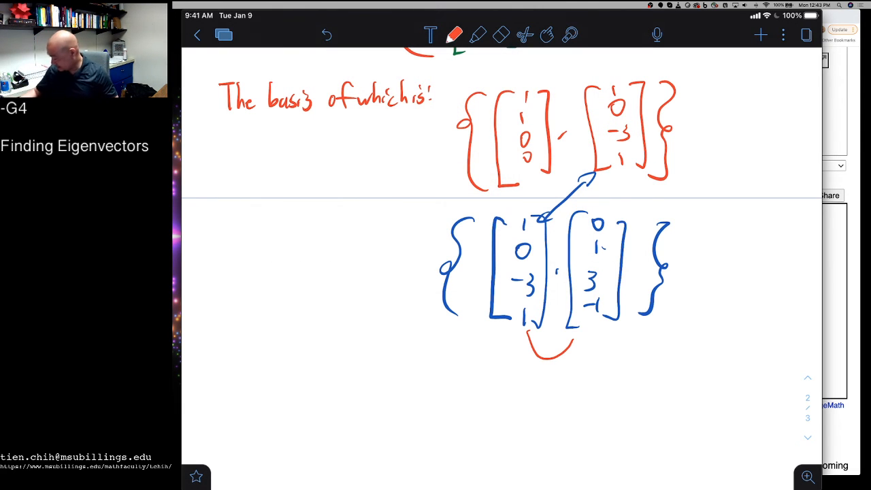
drag(575, 373, 576, 453)
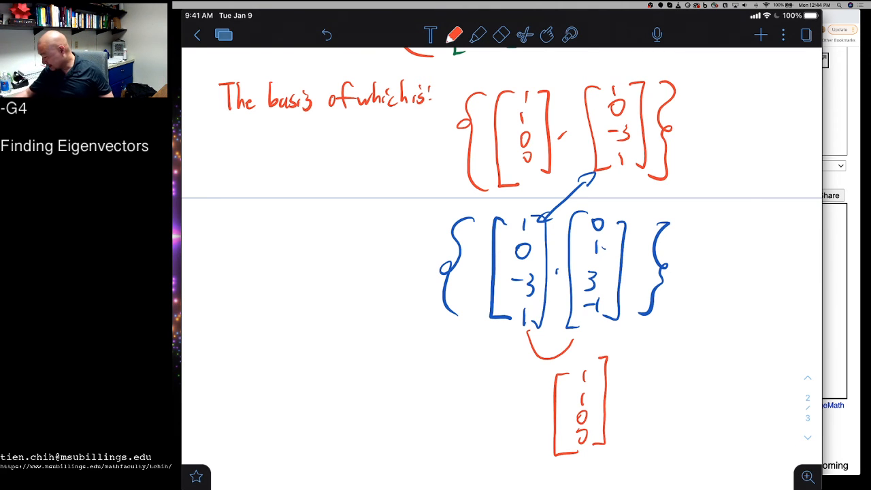
click(650, 200)
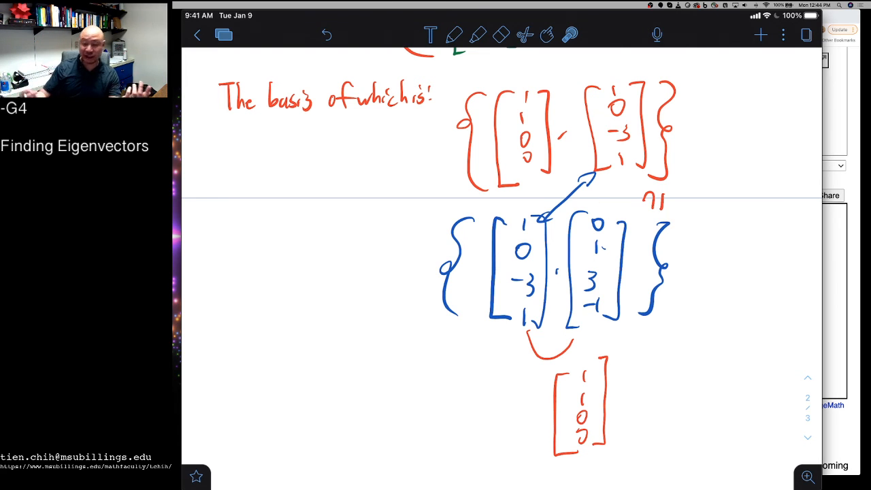
click(454, 35)
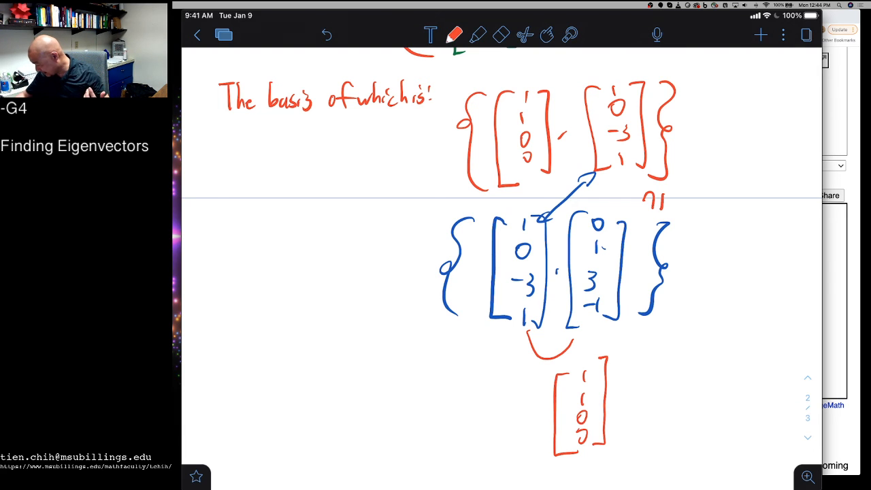
drag(531, 197, 541, 217)
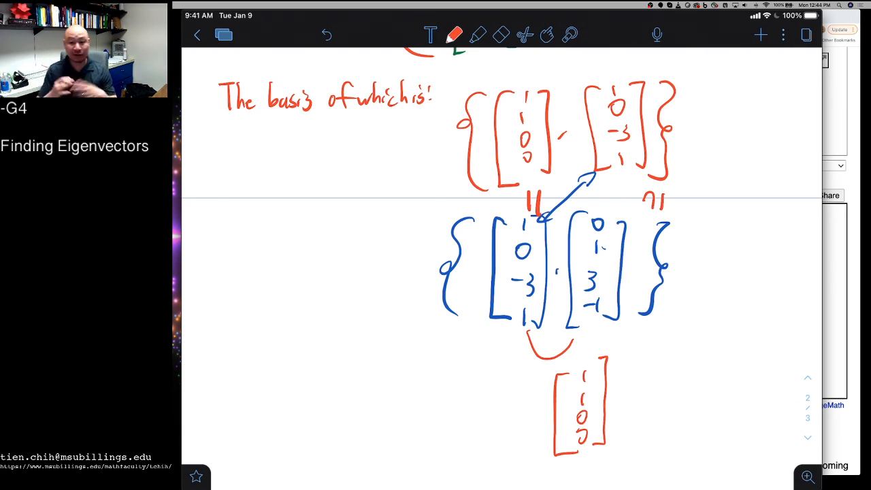